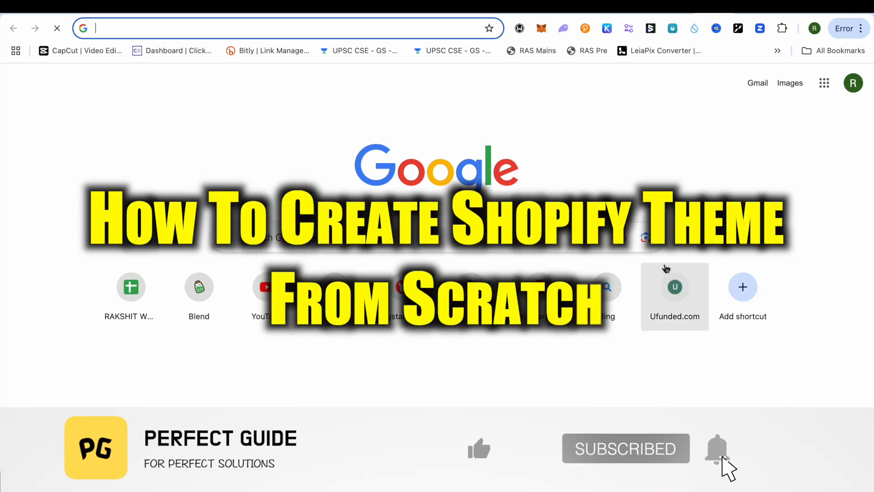
- Go from the blank tab into the Shopify admin and its Online Store sales channel
{"action": "left_click", "coordinate": [478, 448]}
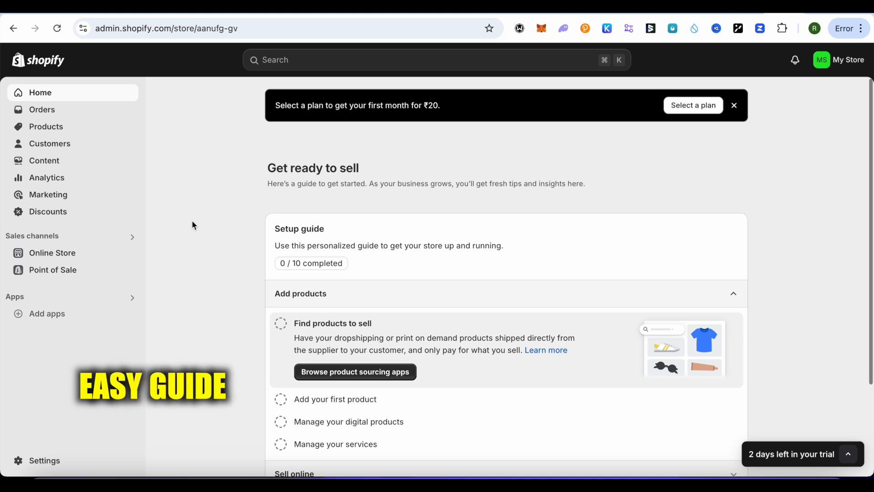
{"action": "mouse_move", "coordinate": [33, 257]}
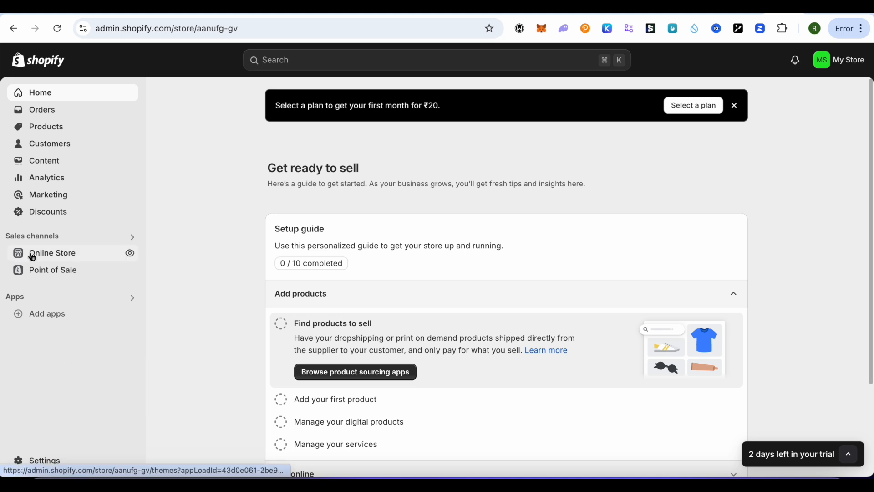
{"action": "left_click", "coordinate": [52, 253]}
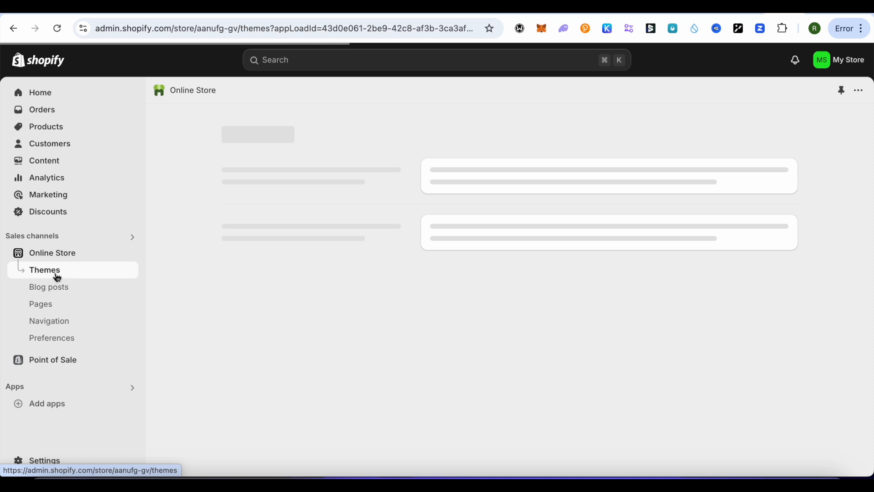
- From the Themes page, customize the current Dawn theme to reach its home page in the editor
{"action": "left_click", "coordinate": [47, 269]}
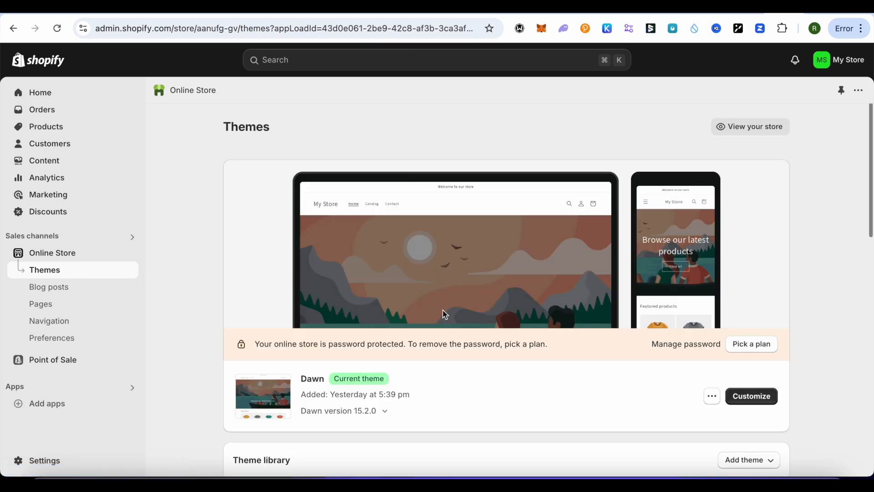
{"action": "scroll", "scroll_direction": "down", "scroll_amount": 3}
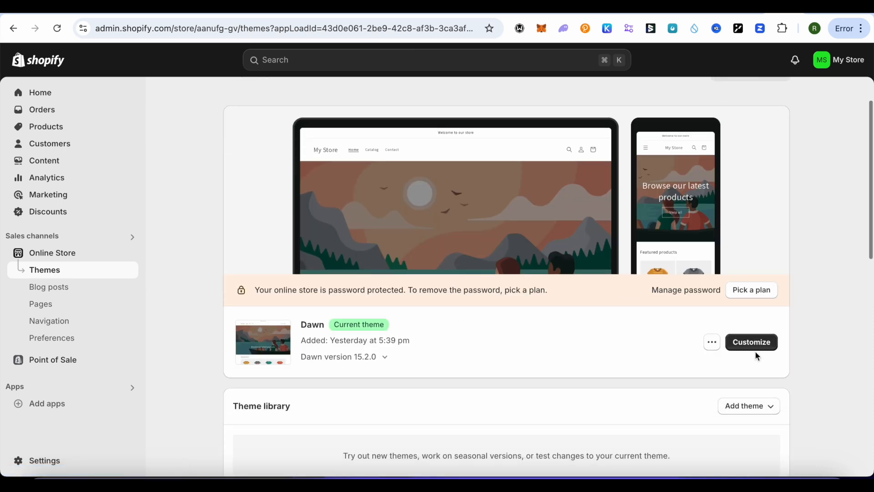
{"action": "left_click", "coordinate": [751, 341]}
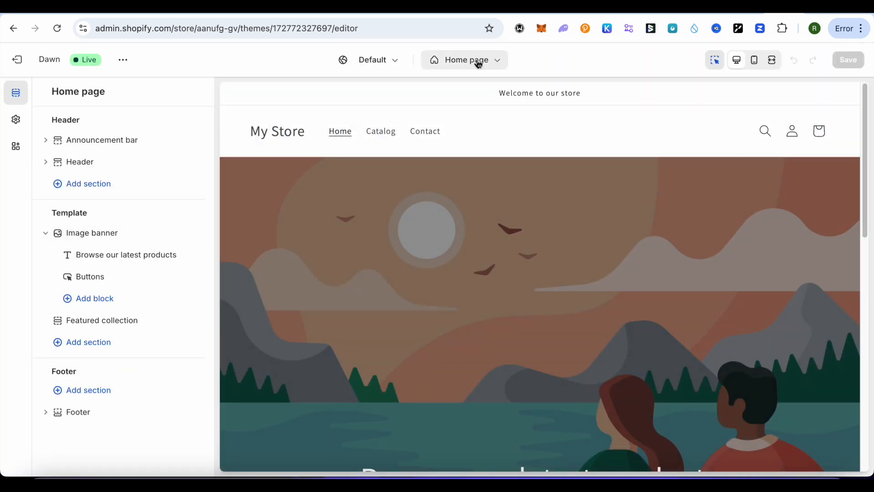
- Switch the editor's template picker from Home page to Pages, listing default page and contact
{"action": "left_click", "coordinate": [471, 60]}
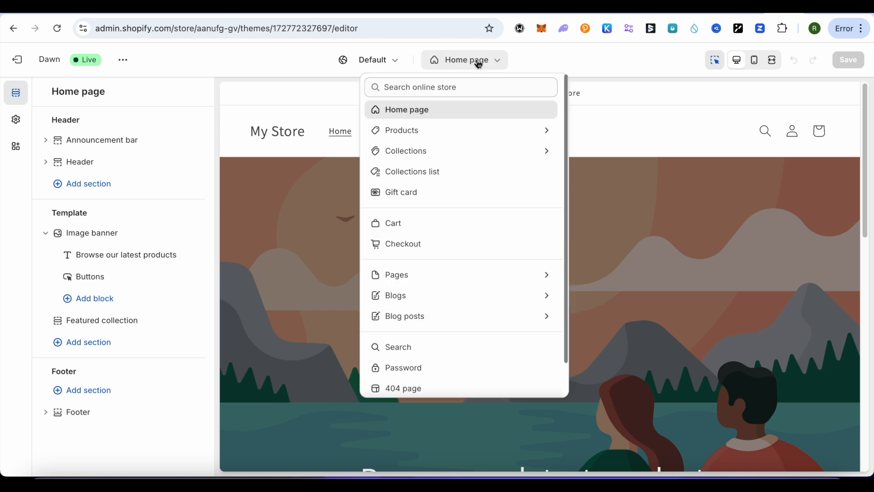
{"action": "scroll", "scroll_direction": "down", "scroll_amount": 3}
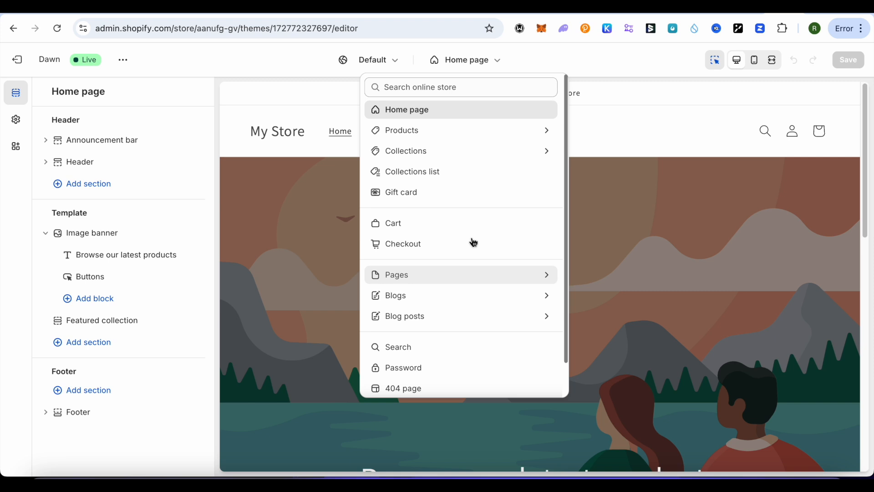
{"action": "scroll", "scroll_direction": "down", "scroll_amount": 3}
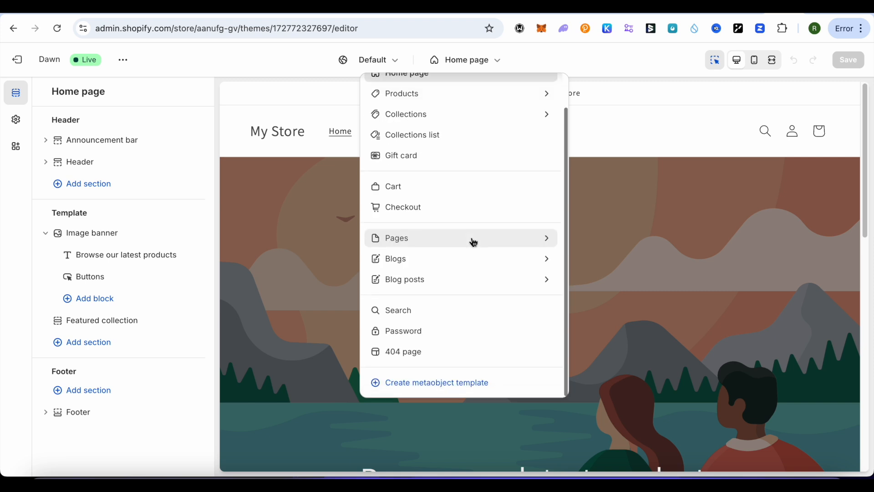
{"action": "mouse_move", "coordinate": [448, 241]}
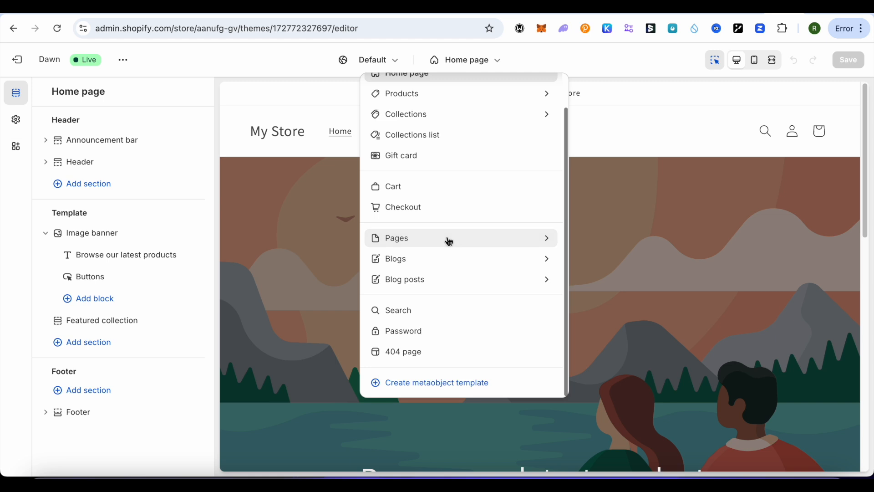
{"action": "left_click", "coordinate": [397, 239]}
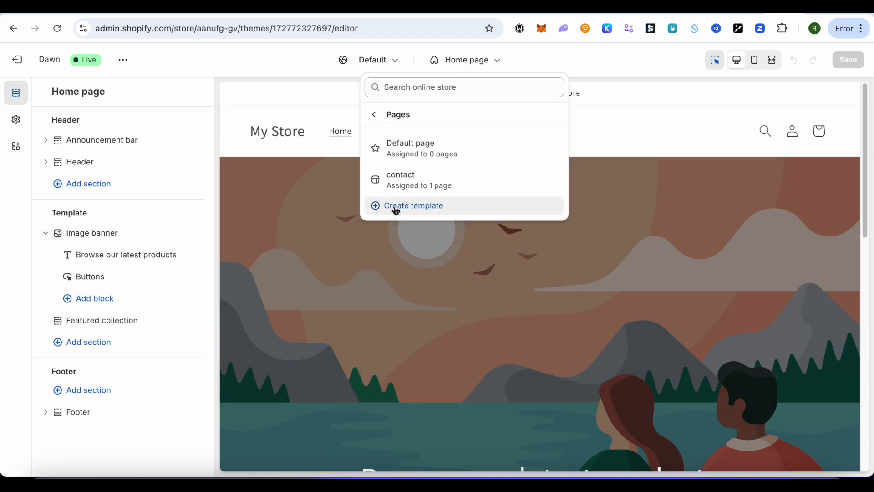
- Create a page template named 'Testing' based on Default page and open it for editing
{"action": "left_click", "coordinate": [413, 206]}
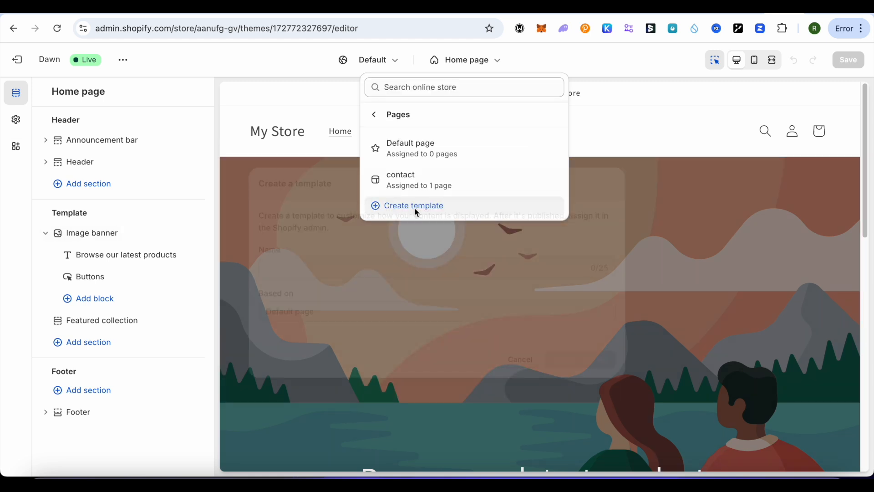
{"action": "type", "text": "Tes"}
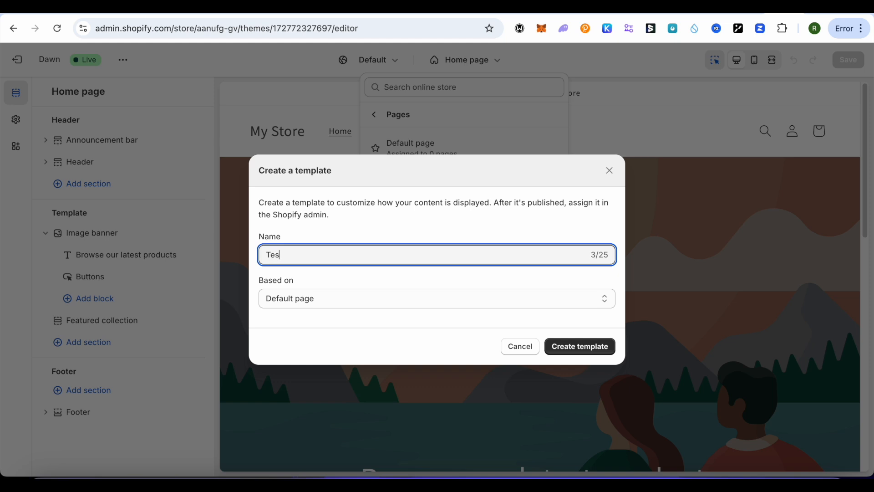
{"action": "type", "text": "ting"}
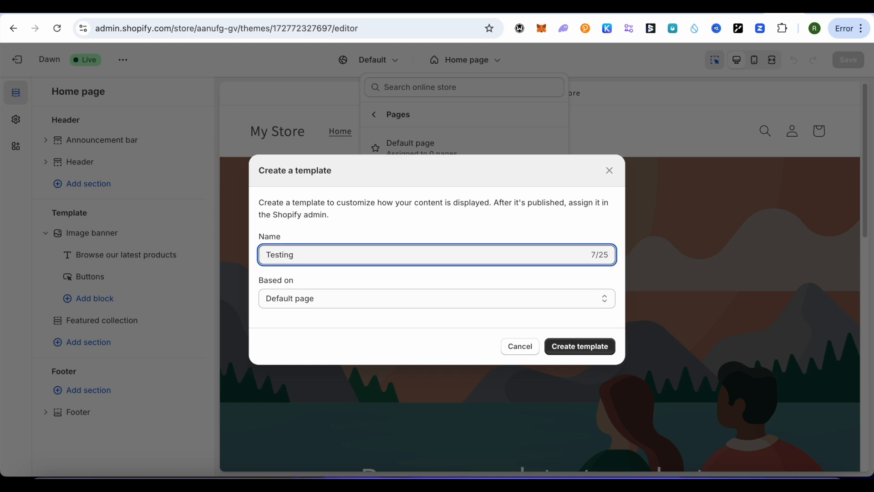
{"action": "left_click", "coordinate": [427, 299]}
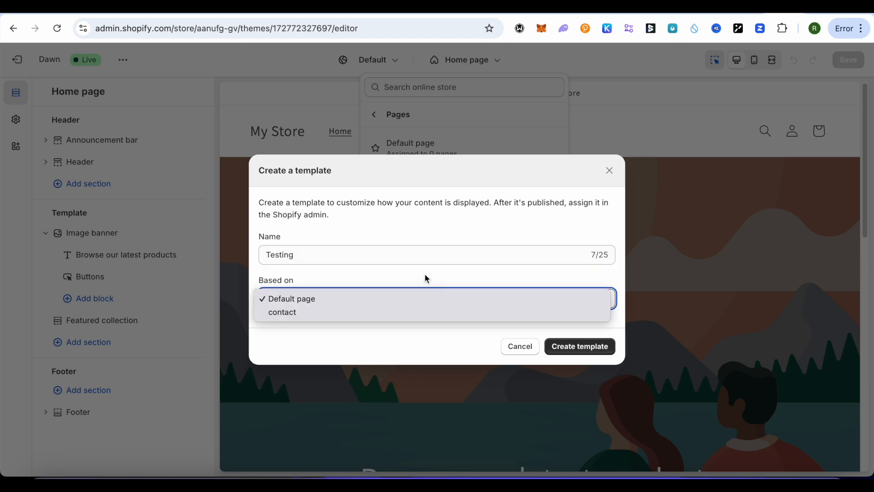
{"action": "mouse_move", "coordinate": [346, 297]}
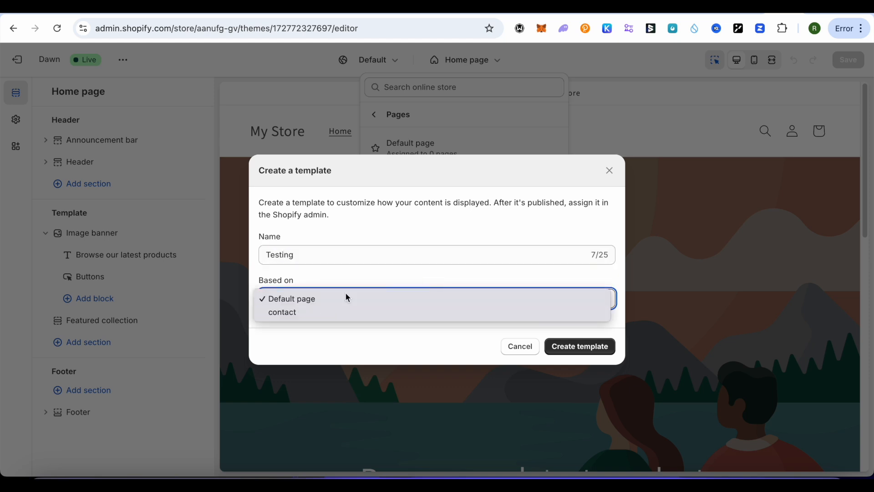
{"action": "left_click", "coordinate": [291, 298]}
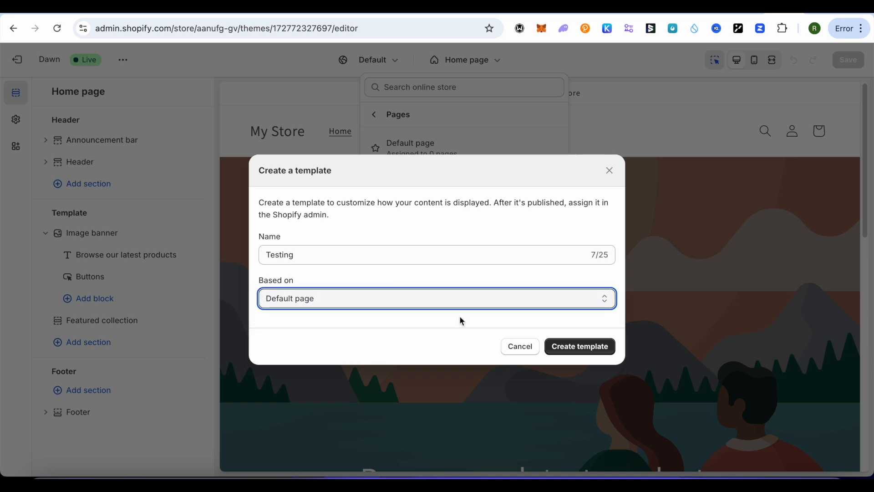
{"action": "mouse_move", "coordinate": [582, 349]}
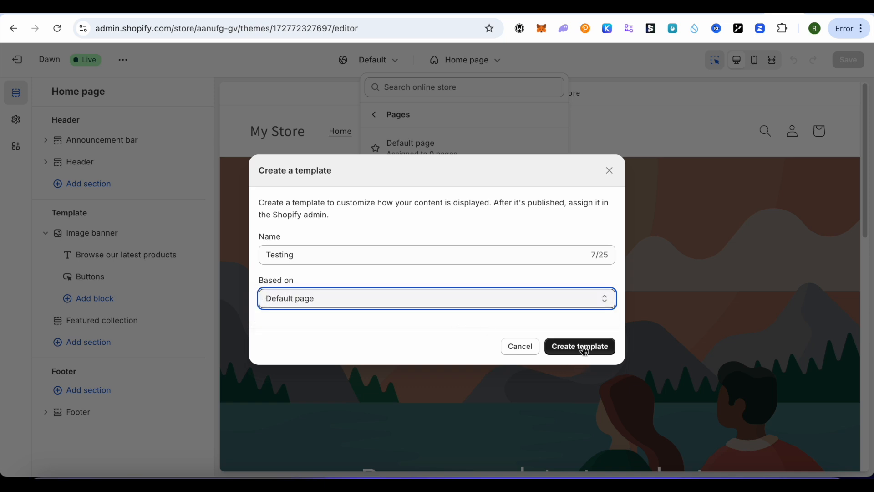
{"action": "left_click", "coordinate": [579, 346]}
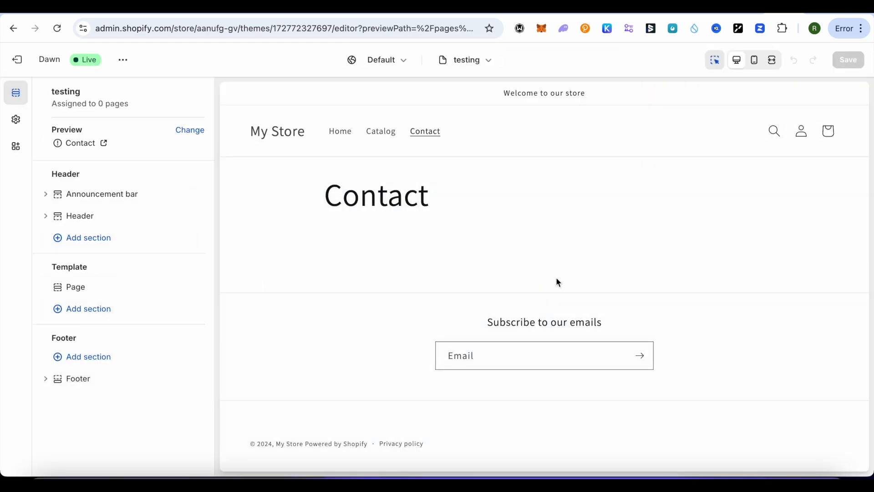
- Select the template's page section, then exit the editor back to the Themes overview
{"action": "left_click", "coordinate": [76, 287]}
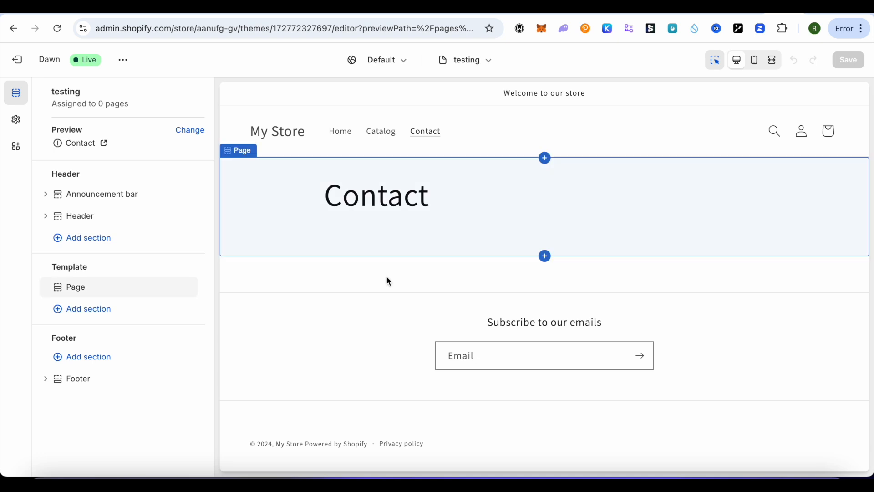
{"action": "mouse_move", "coordinate": [390, 279]}
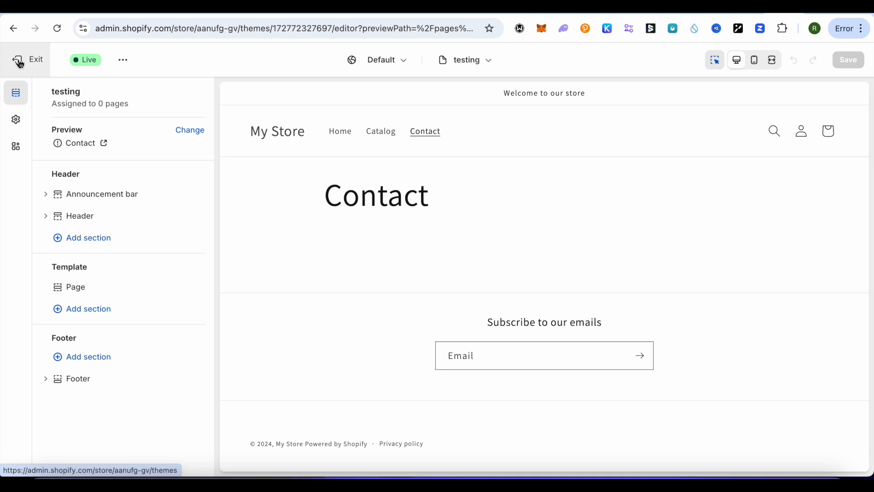
{"action": "left_click", "coordinate": [27, 60]}
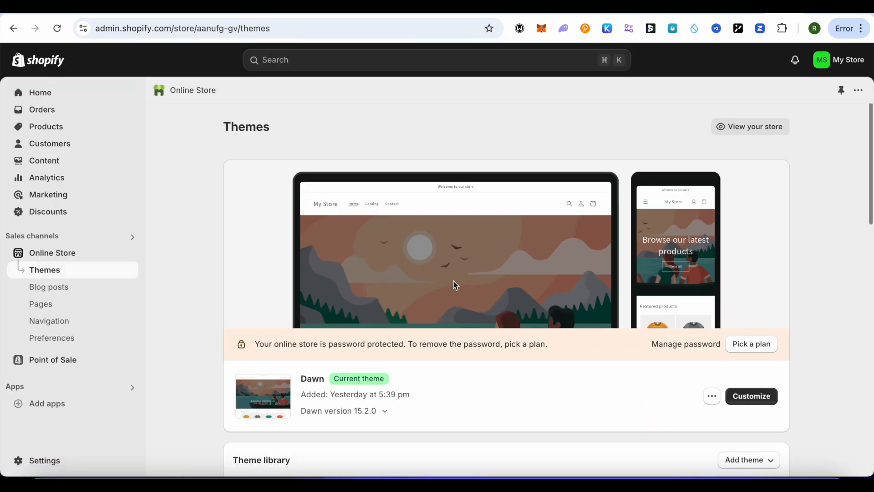
{"action": "mouse_move", "coordinate": [97, 296]}
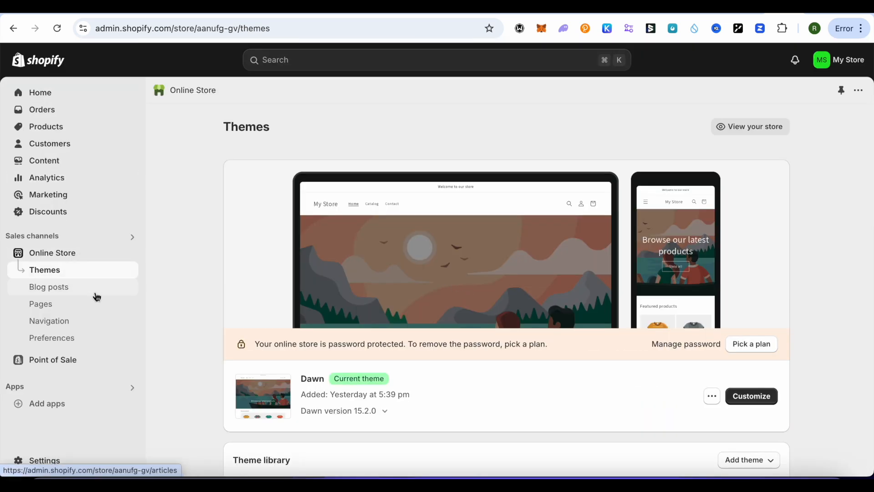
- Add a page titled 'Testing', assign it the testing theme template and save it
{"action": "left_click", "coordinate": [40, 304]}
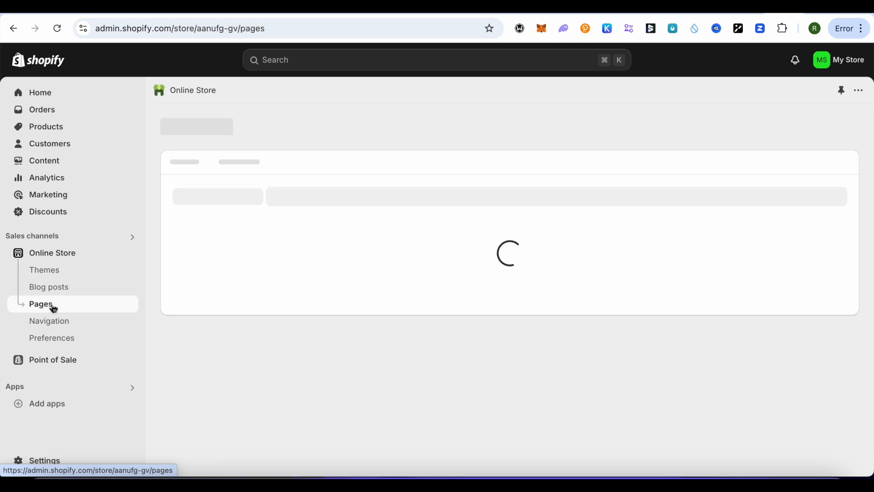
{"action": "mouse_move", "coordinate": [66, 290]}
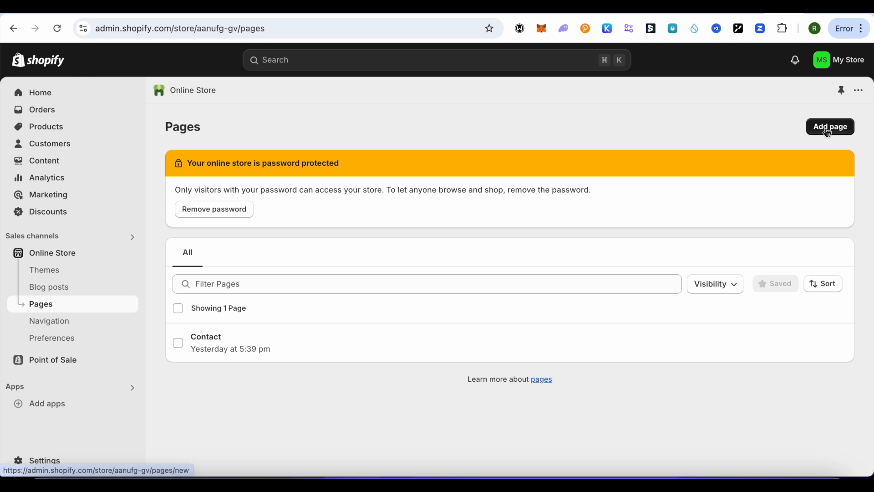
{"action": "left_click", "coordinate": [830, 127]}
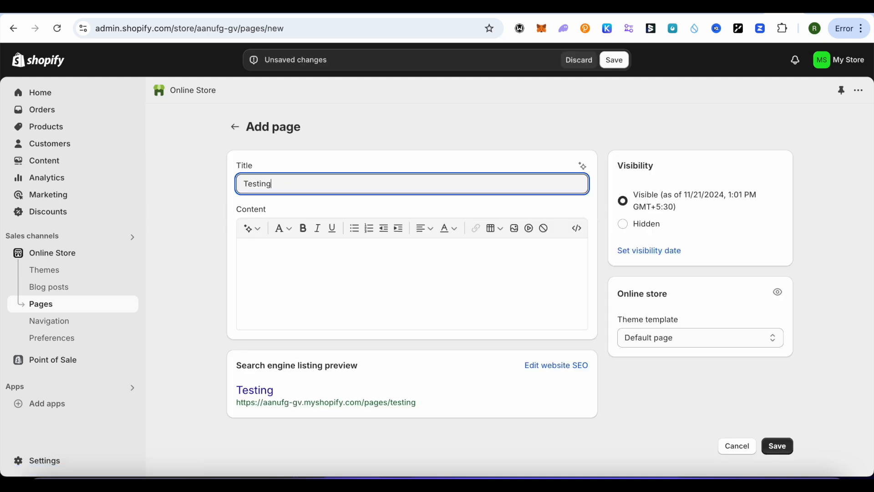
{"action": "mouse_move", "coordinate": [814, 282]}
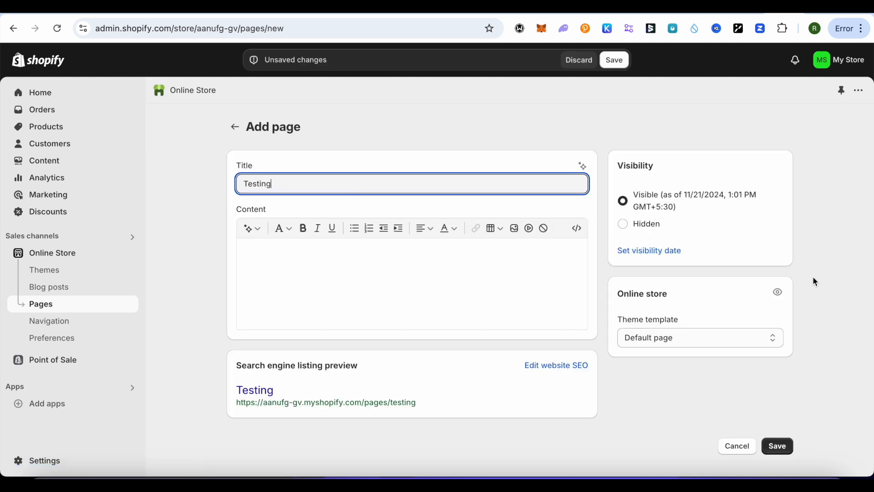
{"action": "mouse_move", "coordinate": [783, 345]}
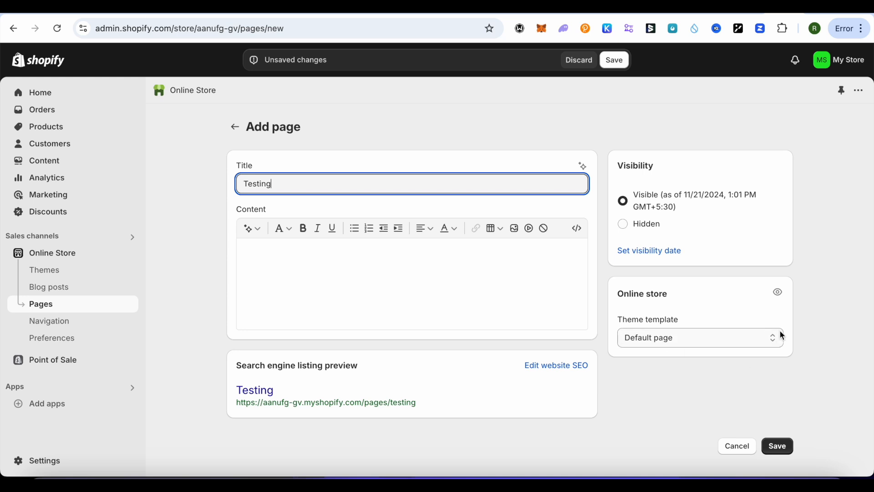
{"action": "left_click", "coordinate": [701, 337]}
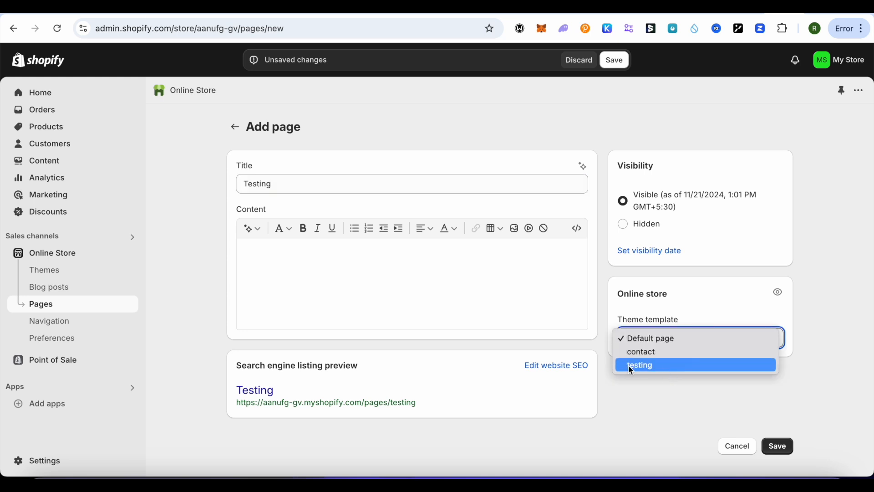
{"action": "mouse_move", "coordinate": [701, 373]}
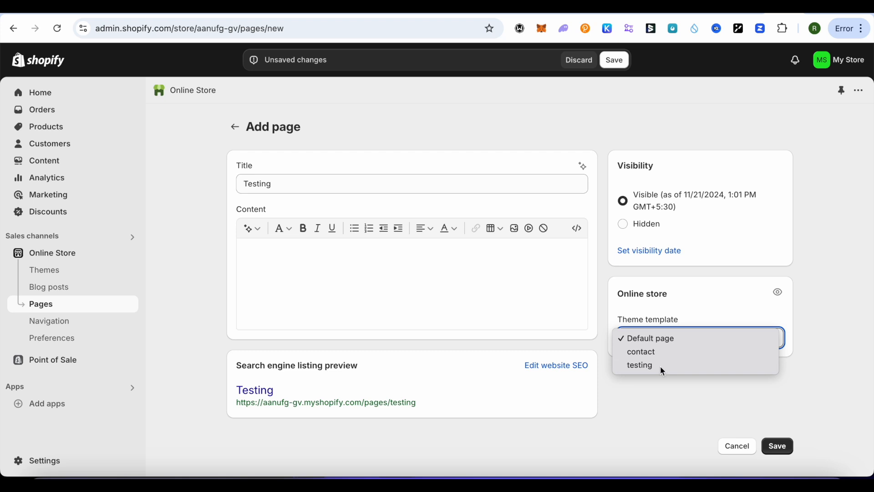
{"action": "left_click", "coordinate": [639, 364]}
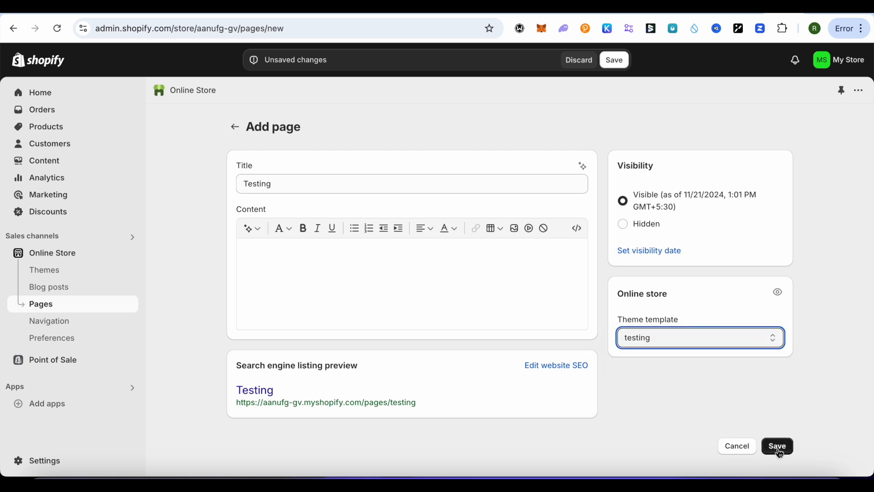
{"action": "left_click", "coordinate": [777, 446]}
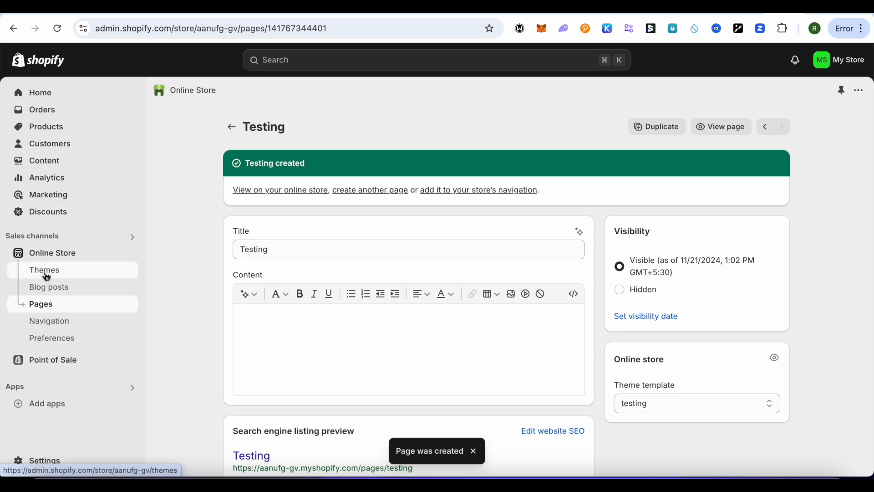
- Customize Dawn again and open the testing template under Pages, previewing the Testing page
{"action": "left_click", "coordinate": [44, 270]}
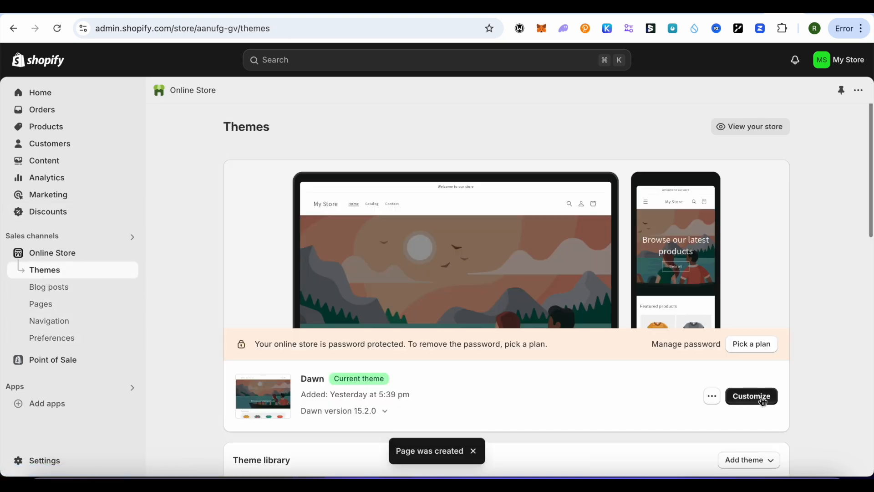
{"action": "left_click", "coordinate": [751, 396]}
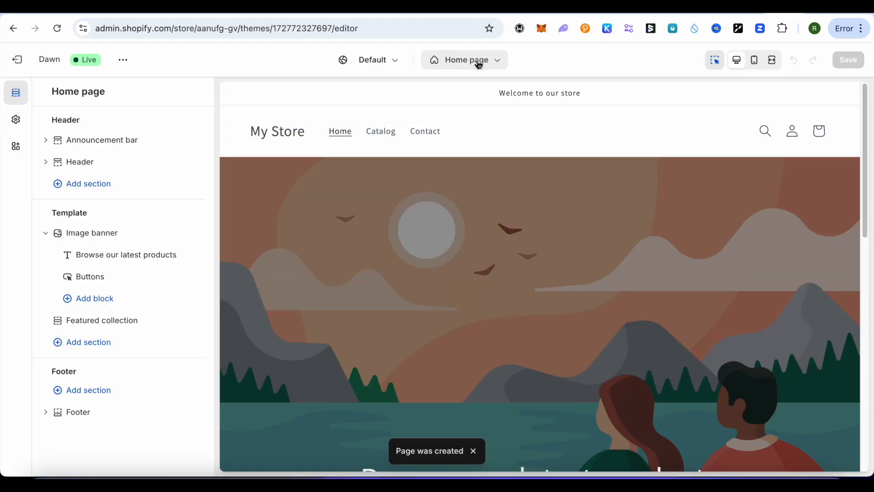
{"action": "left_click", "coordinate": [465, 60]}
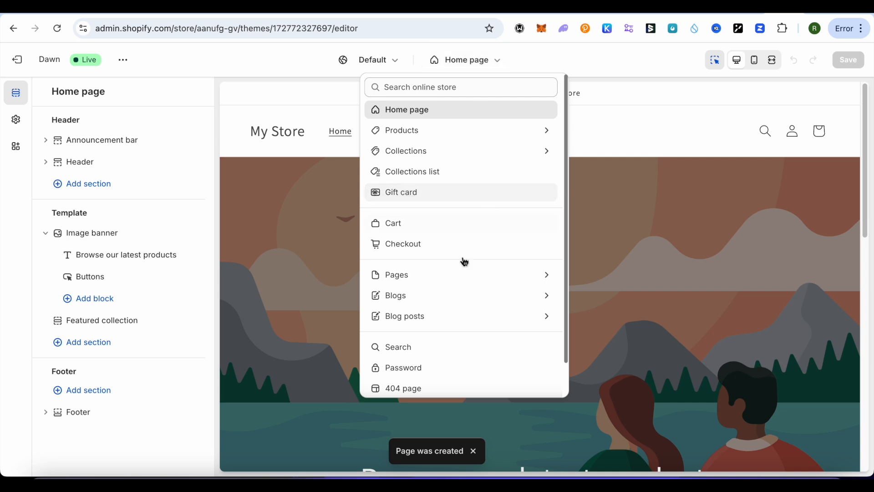
{"action": "left_click", "coordinate": [398, 275]}
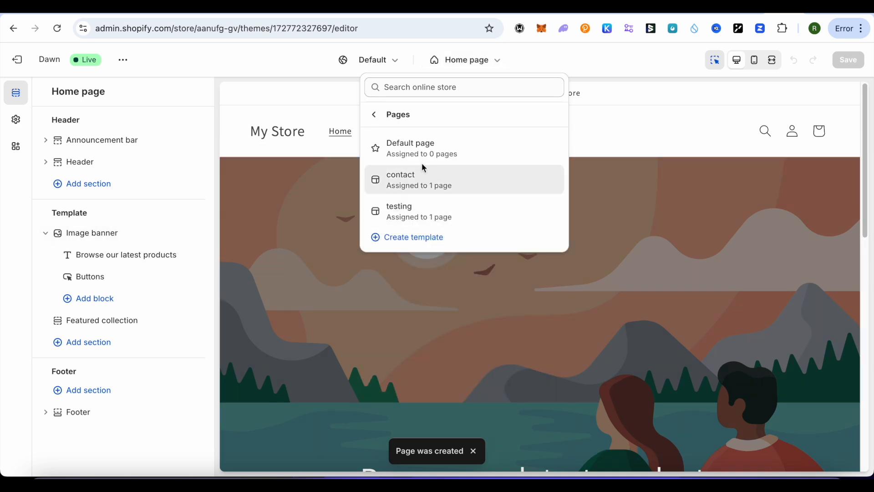
{"action": "mouse_move", "coordinate": [438, 218]}
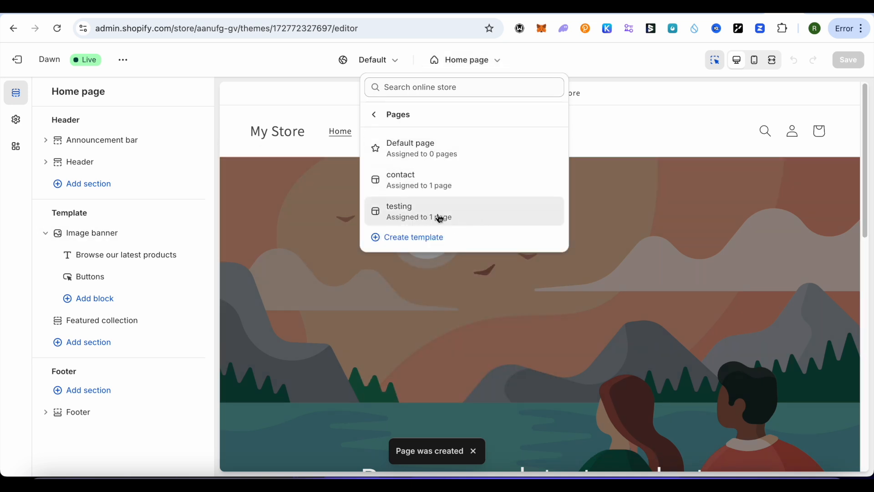
{"action": "left_click", "coordinate": [399, 211]}
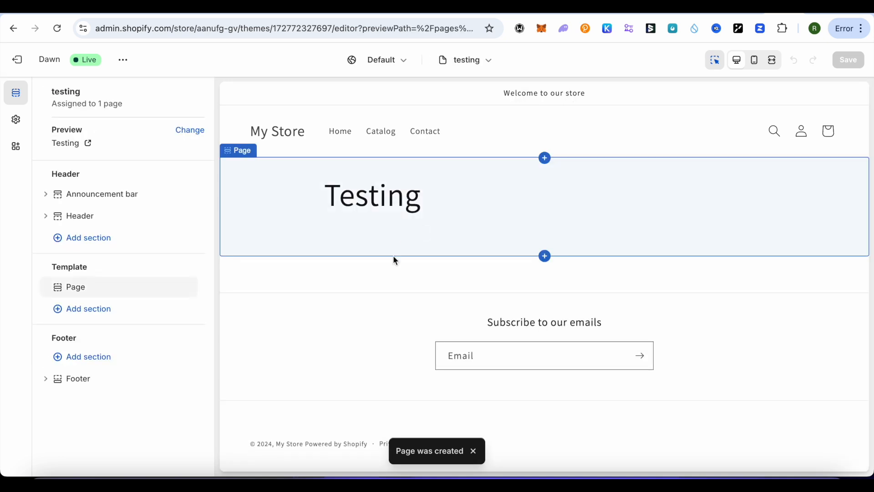
{"action": "left_click", "coordinate": [78, 377]}
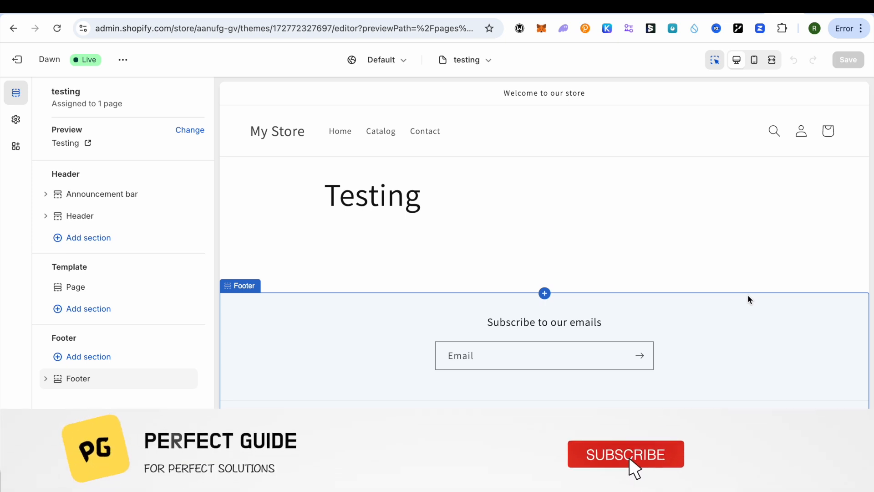
{"action": "left_click", "coordinate": [626, 454]}
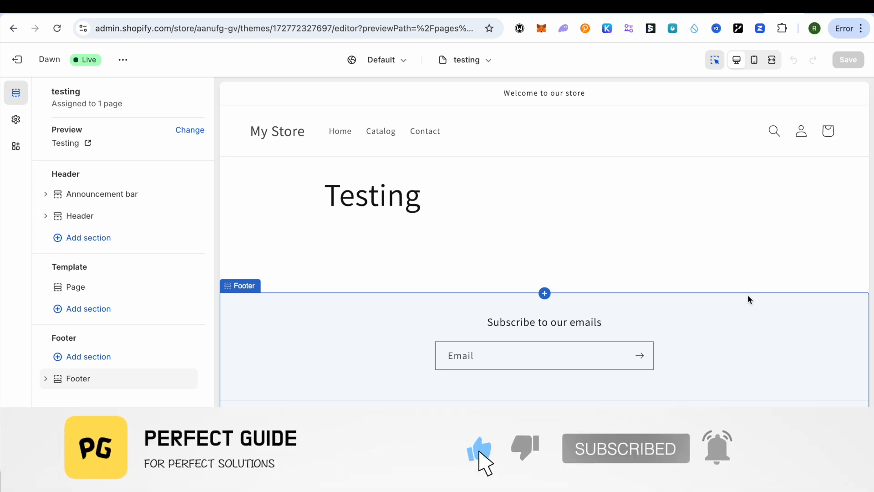